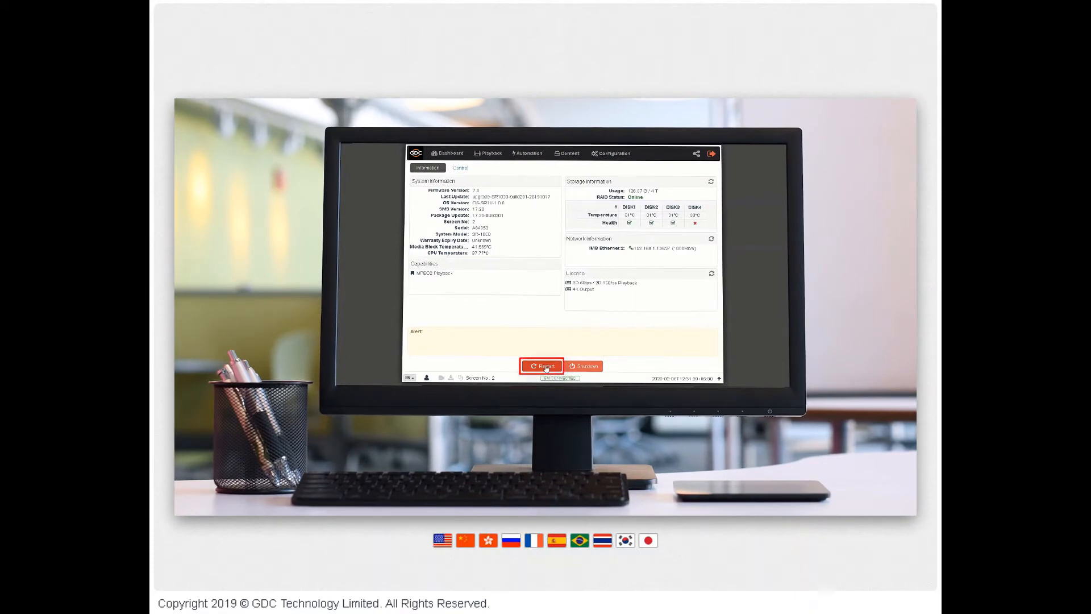
Restart the SR-1000 server from the Dashboard and confirm the restart prompt
click(542, 365)
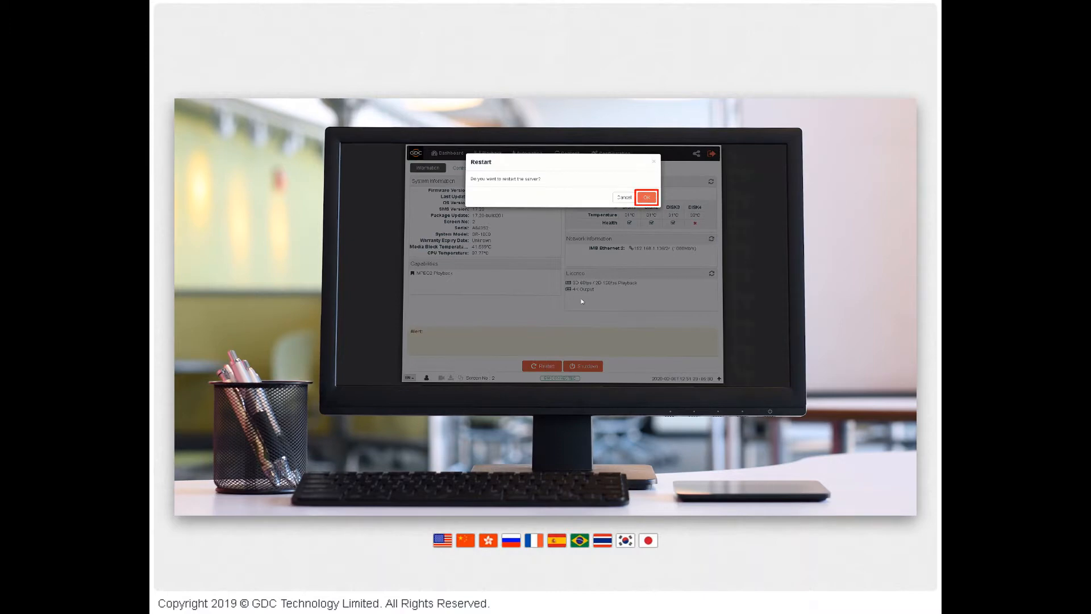
click(647, 197)
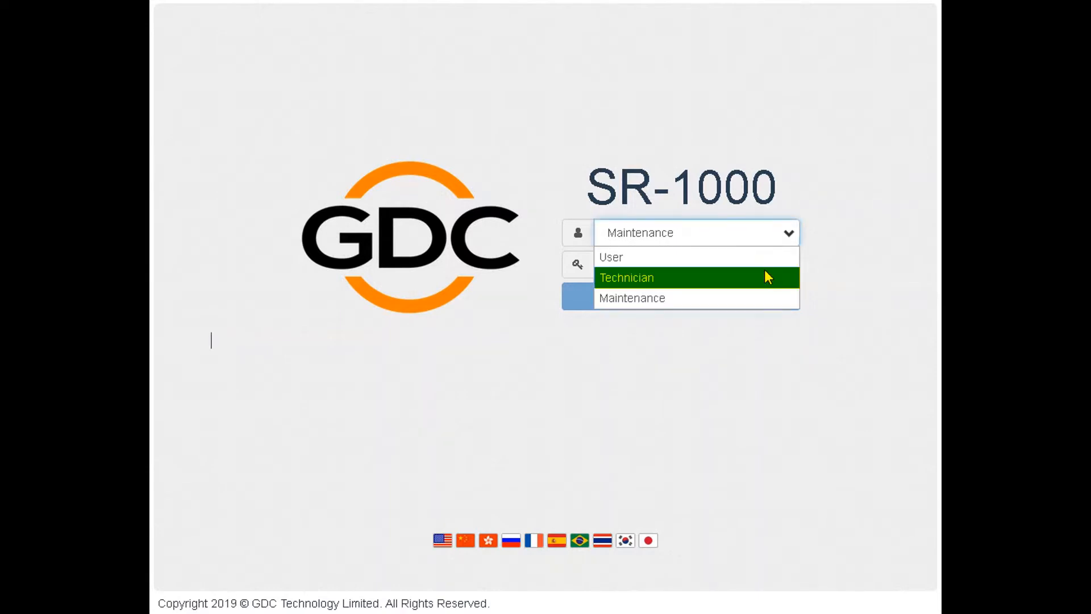
mouse_move(767, 298)
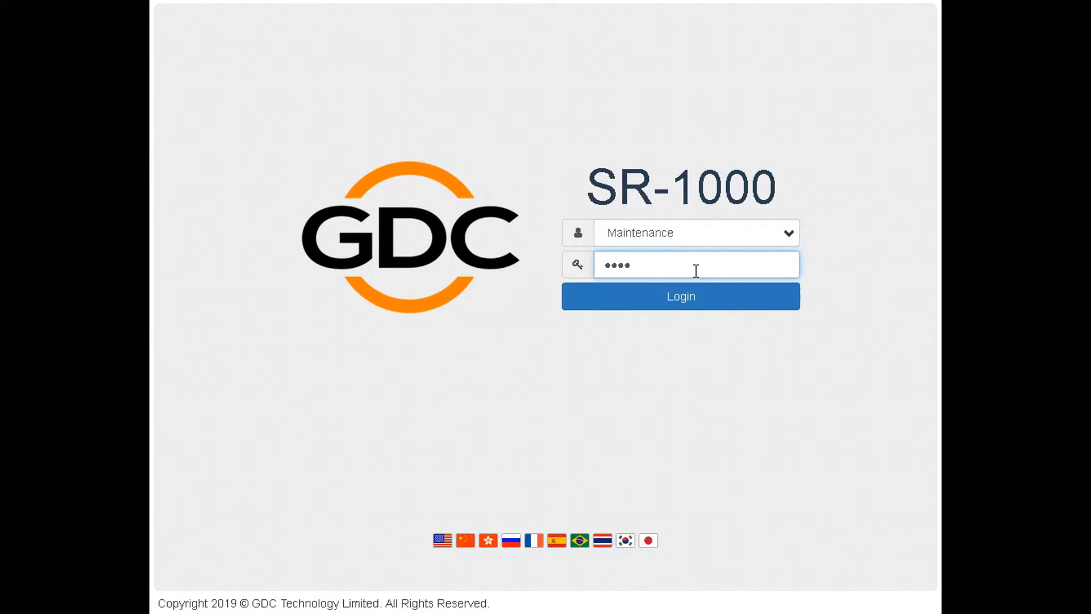
Log in to the restarted server with the Maintenance role and password
click(681, 296)
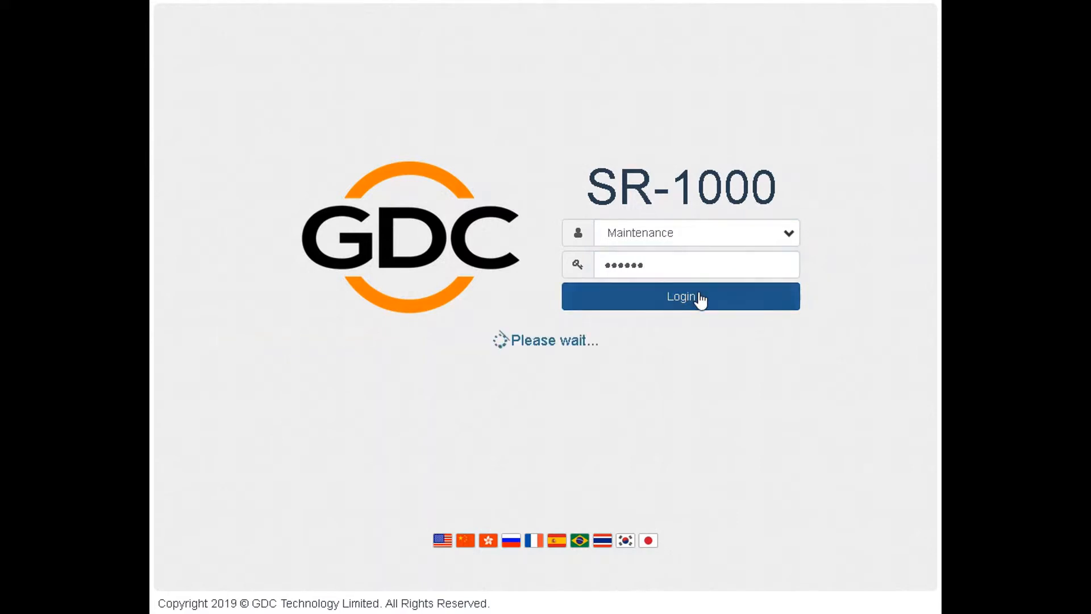
click(682, 296)
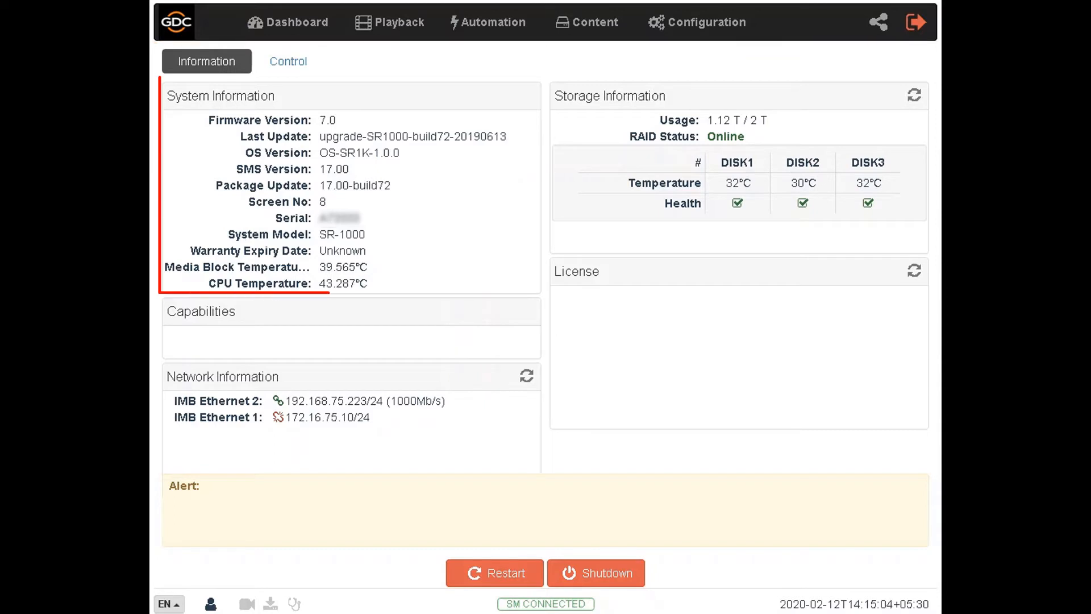
double_click(354, 185)
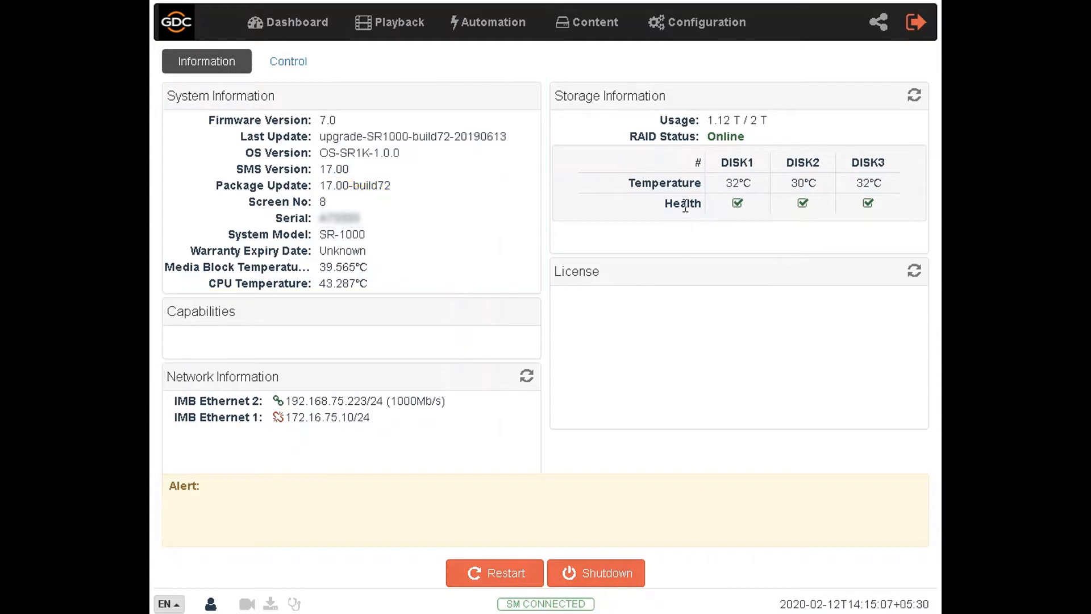
mouse_move(663, 169)
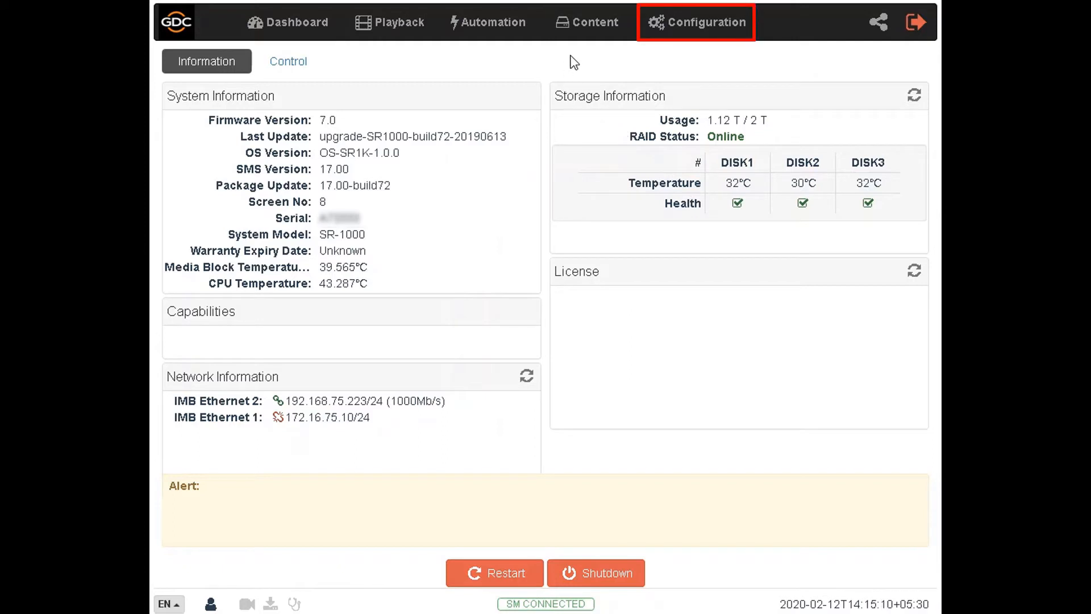
Open the Software upgrade dialog under Configuration > Maintenance
click(697, 22)
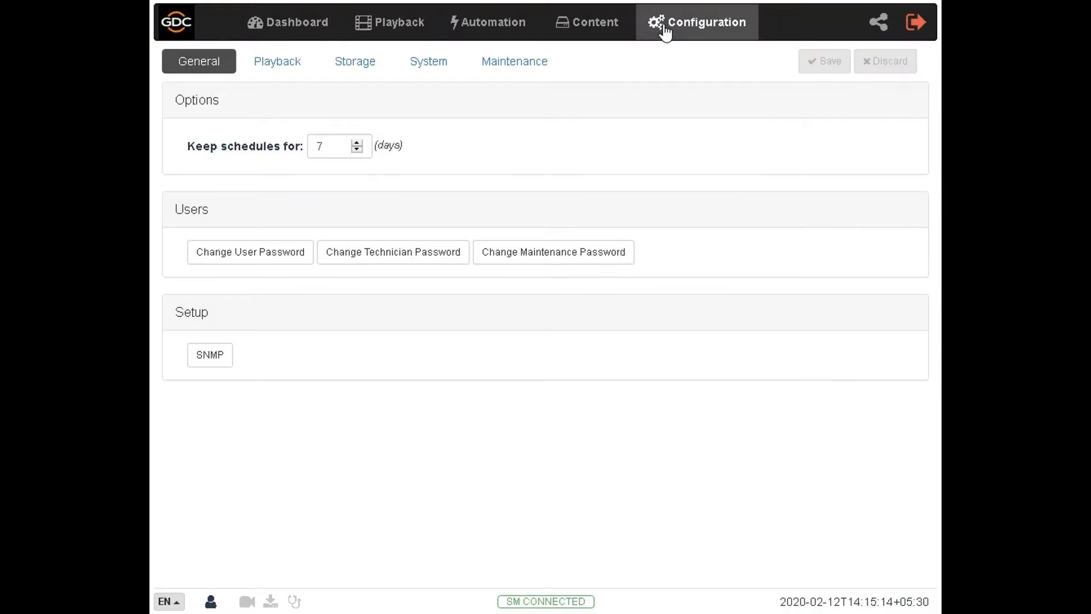
click(514, 61)
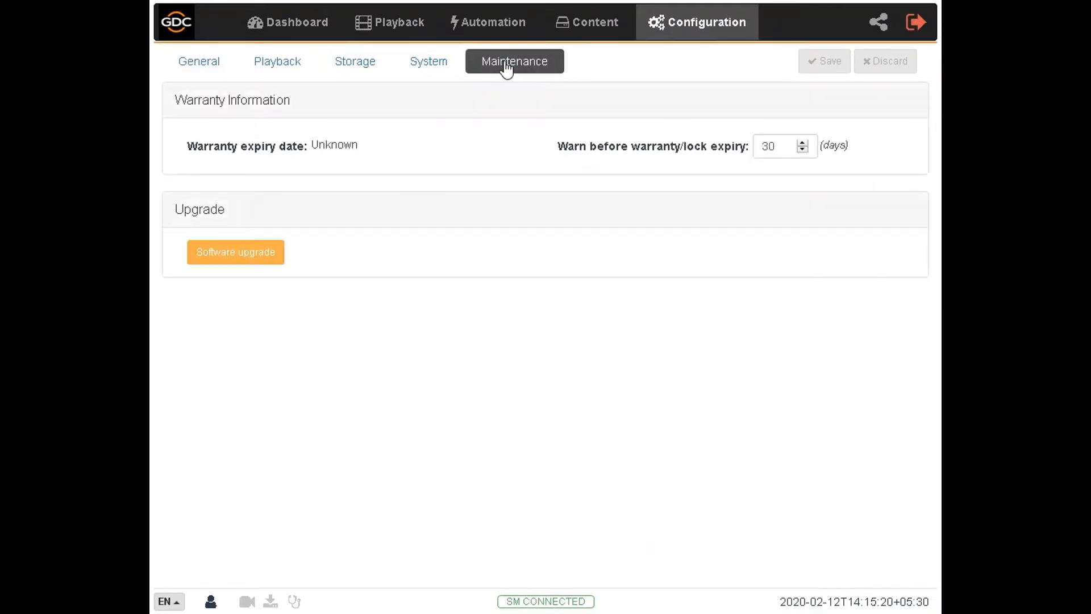
mouse_move(315, 287)
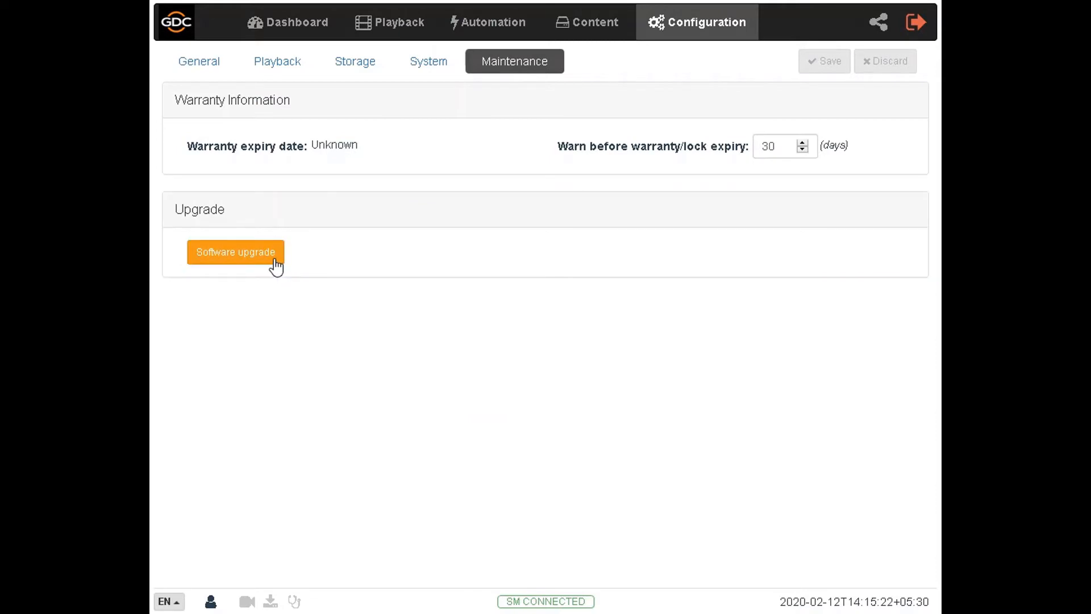
click(236, 252)
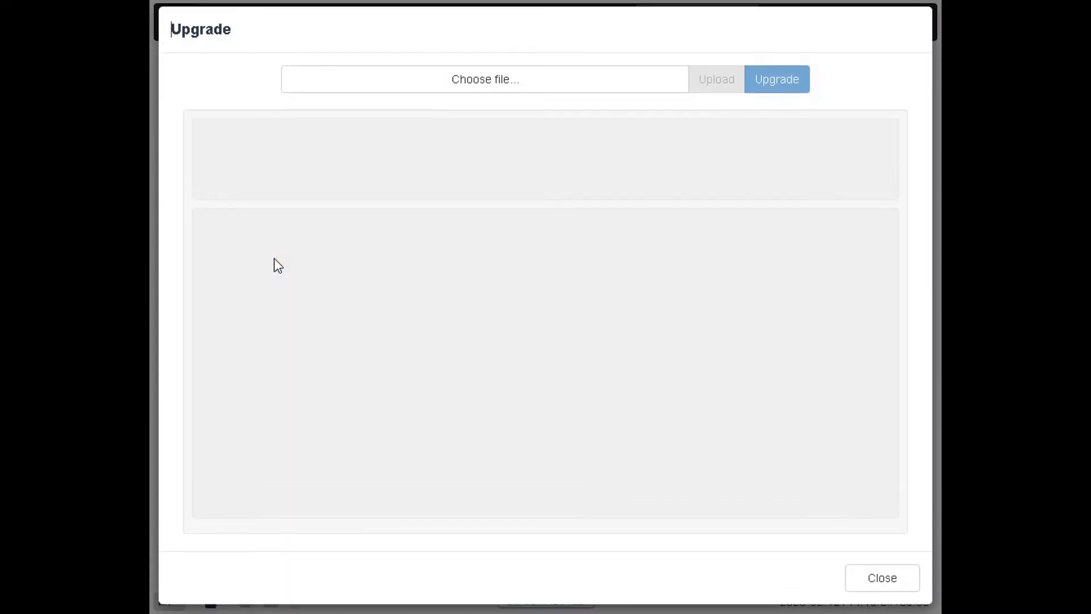
mouse_move(644, 224)
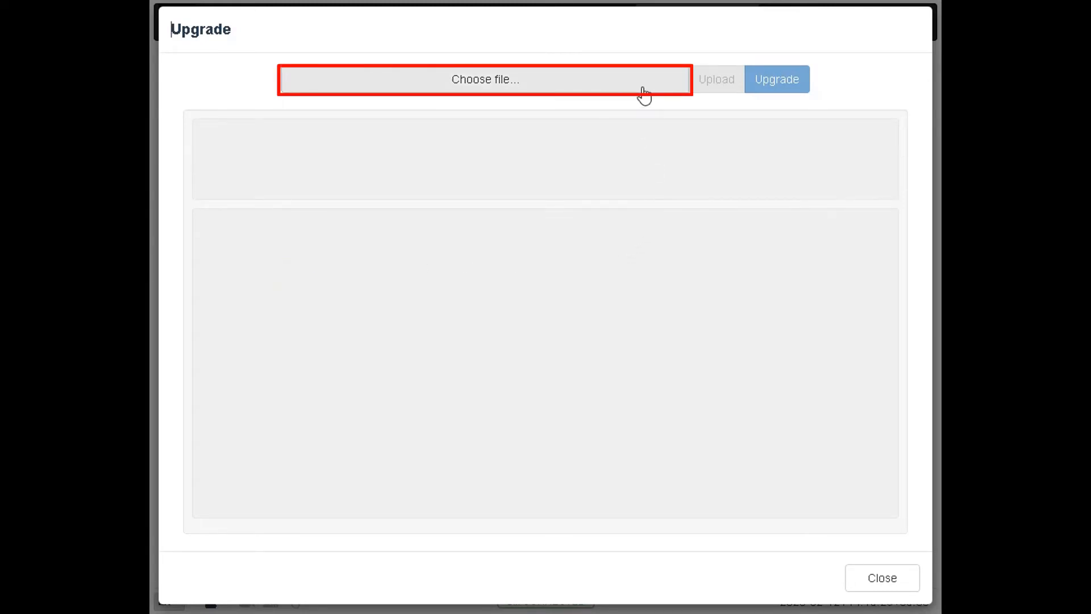
click(487, 80)
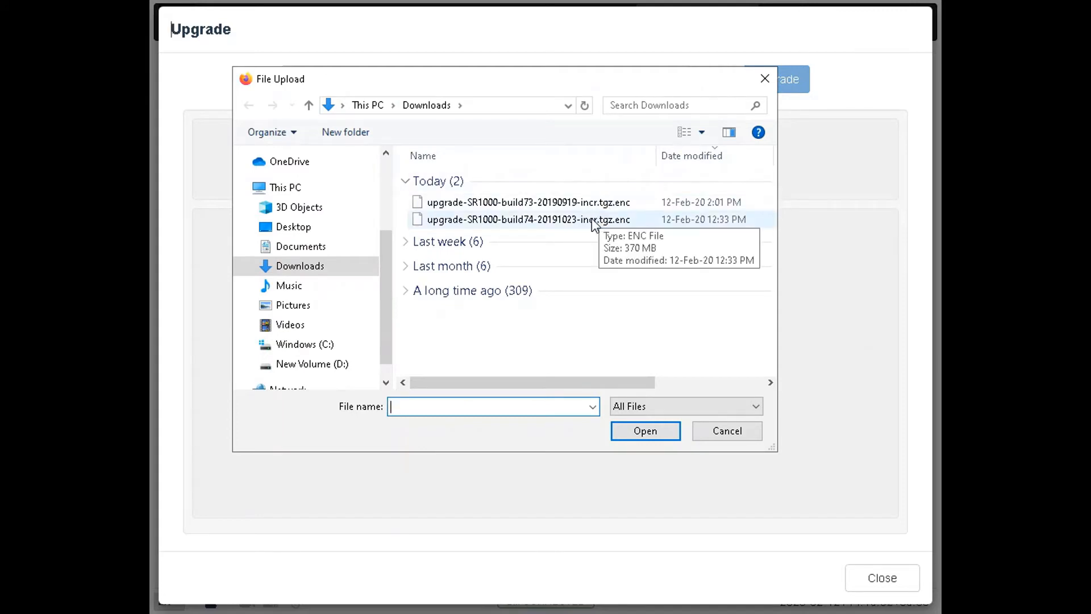
click(528, 202)
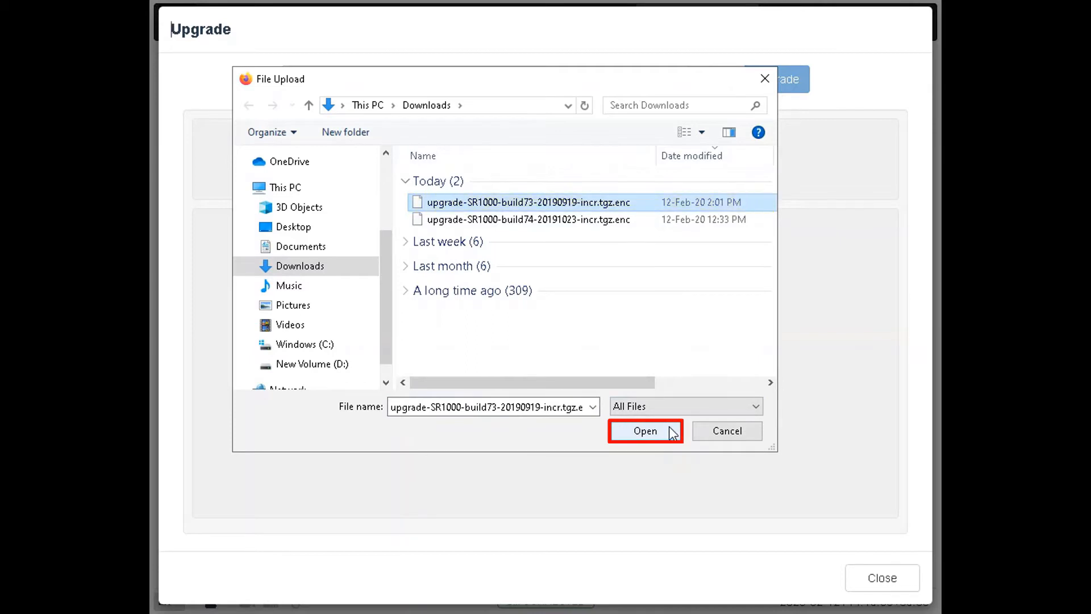
click(646, 431)
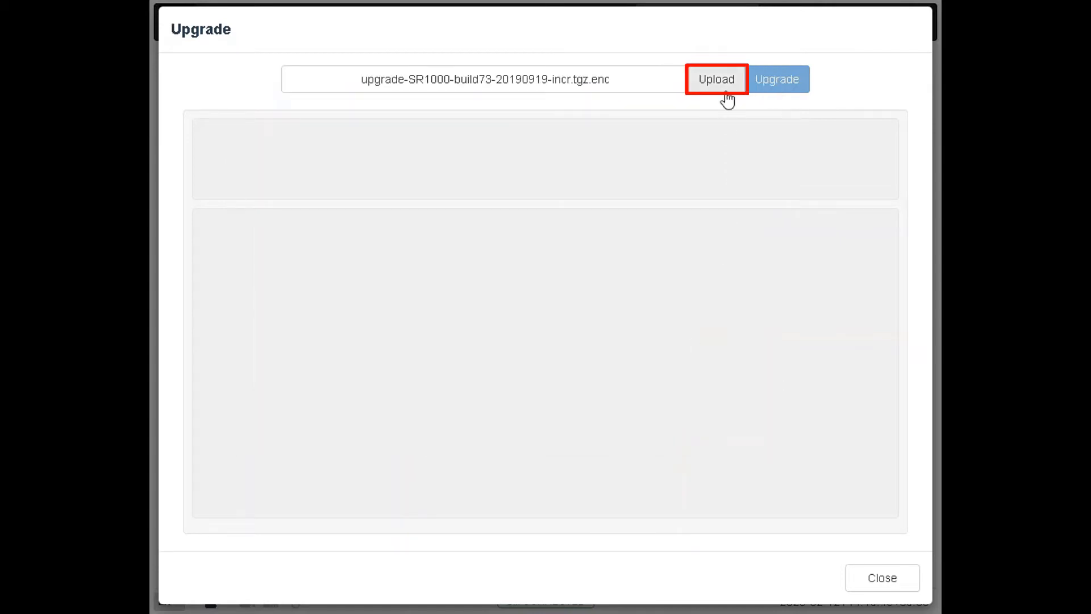
click(716, 79)
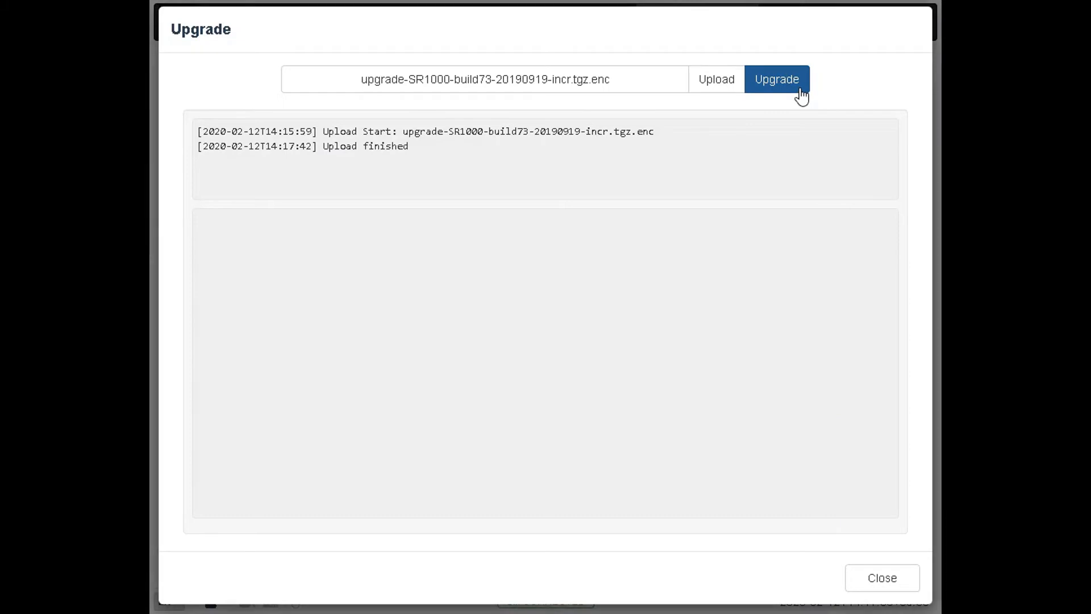
Start the build73 upgrade and respond to the package password prompt
click(777, 78)
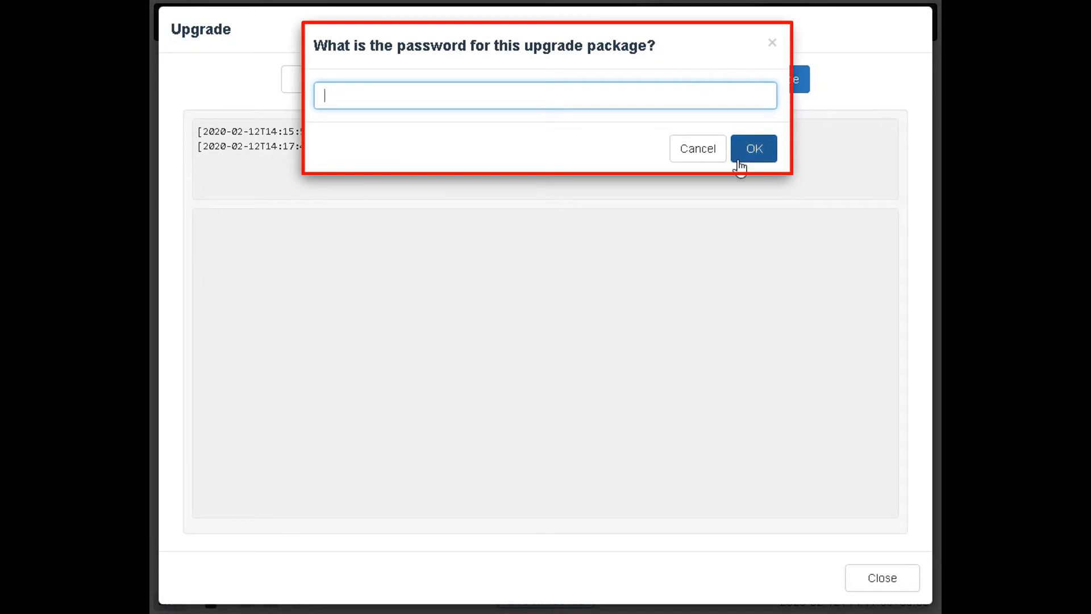
click(755, 148)
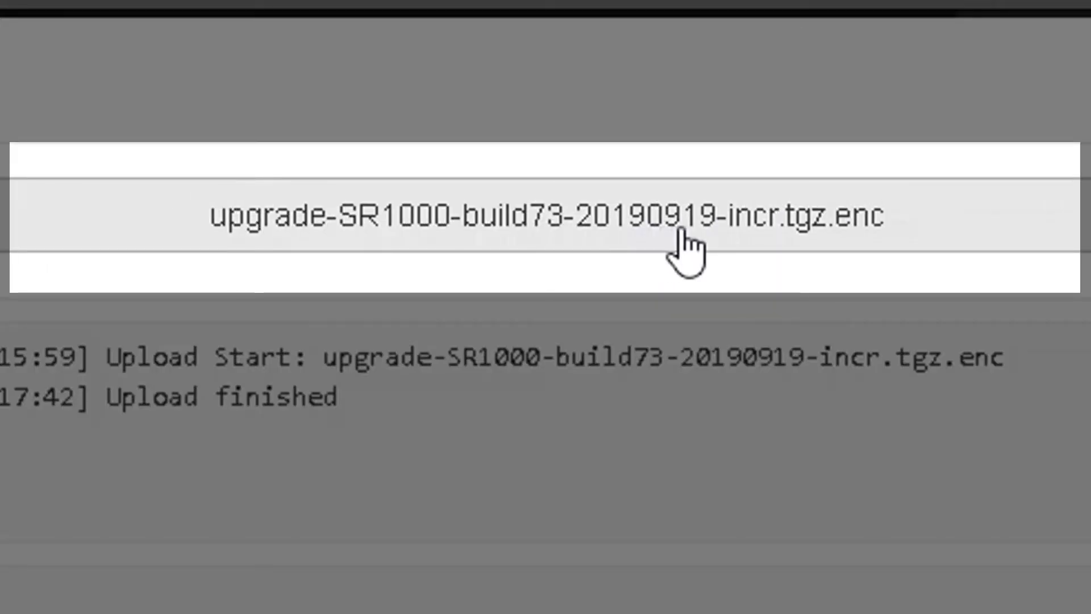
mouse_move(708, 260)
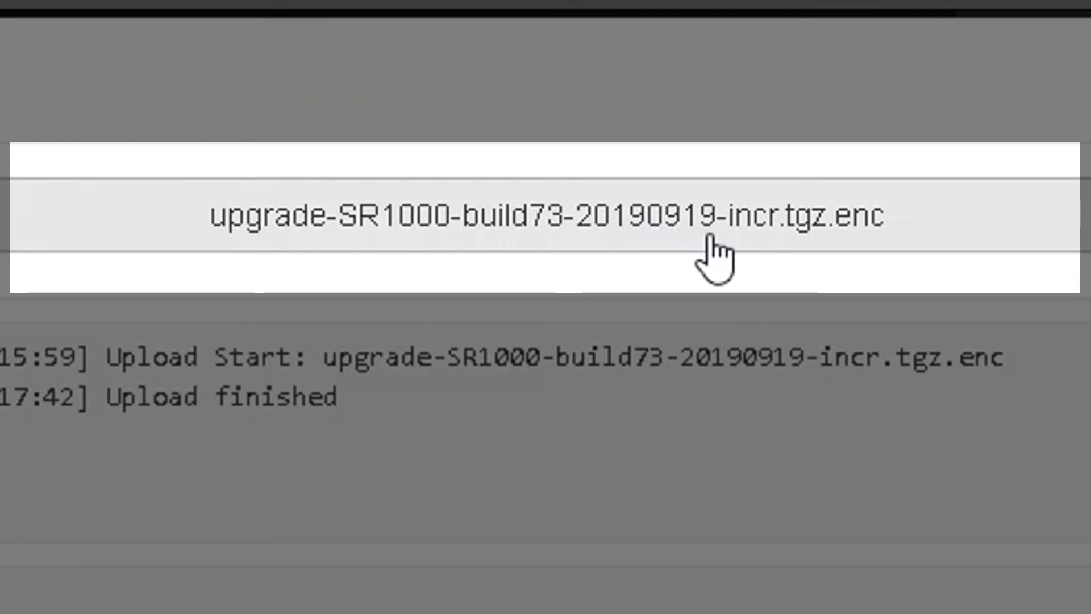
double_click(260, 221)
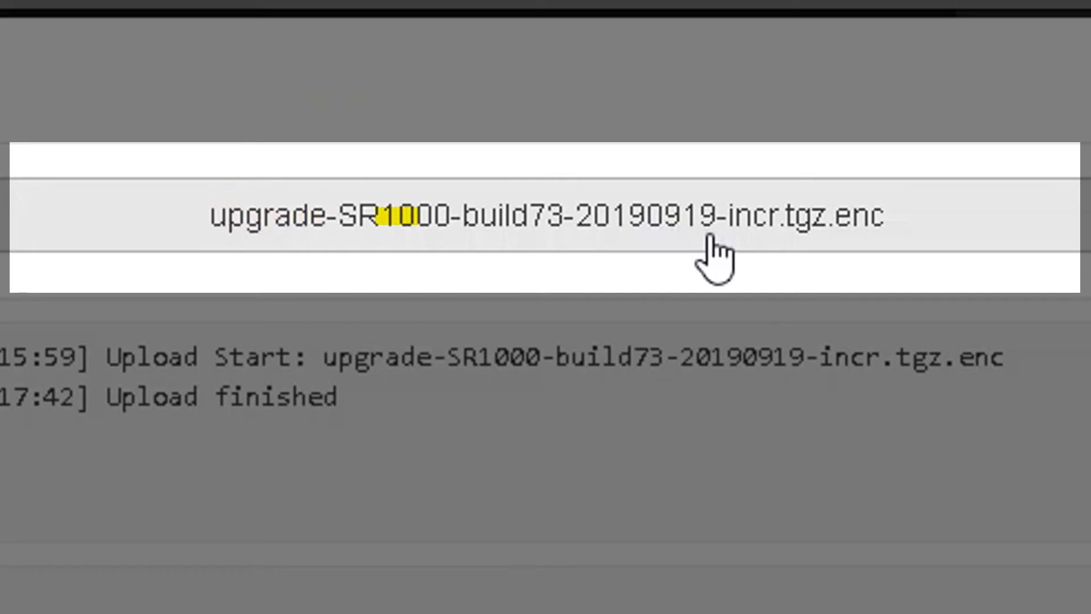
double_click(400, 219)
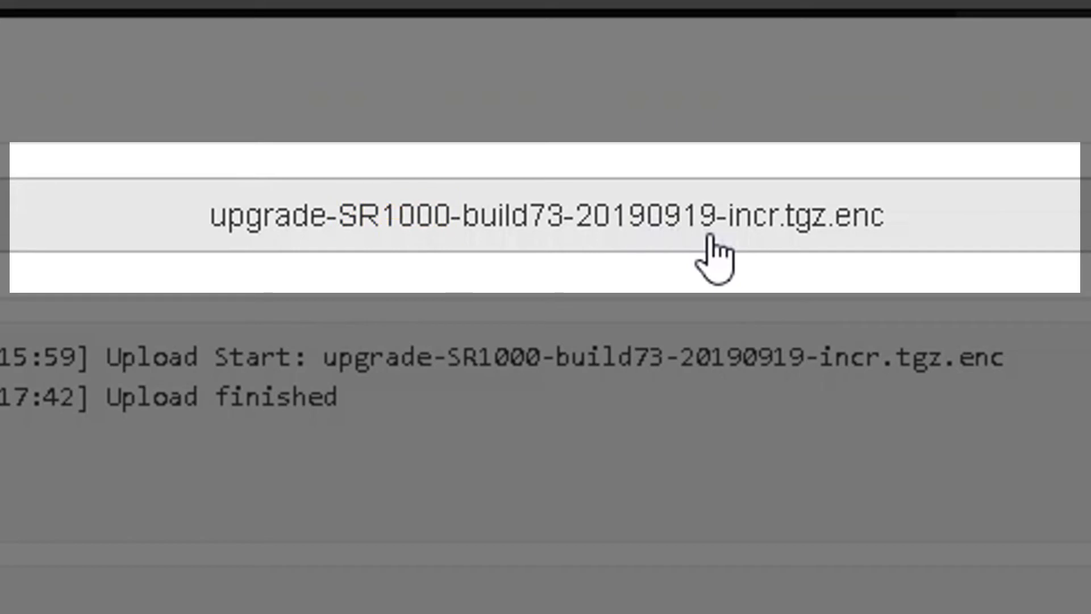
double_click(513, 220)
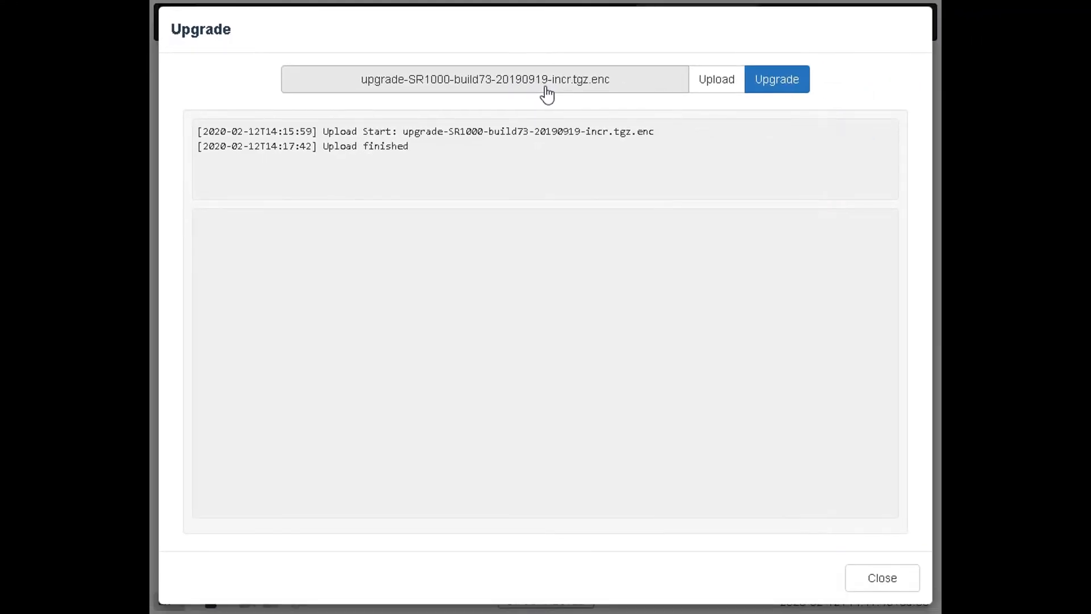
Start the upgrade again, entering and confirming the package password
click(777, 79)
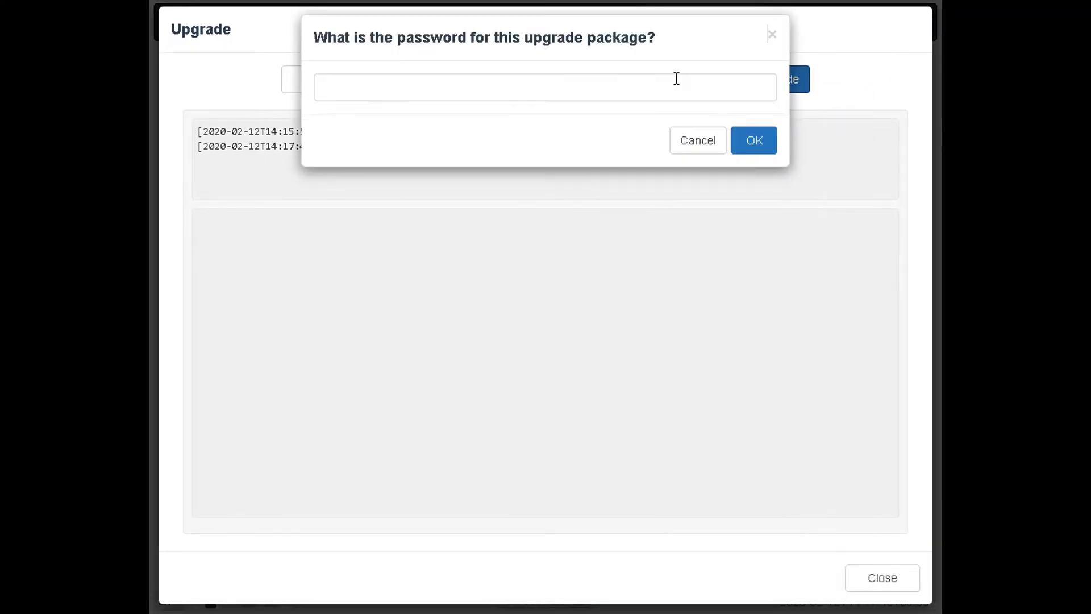
click(570, 93)
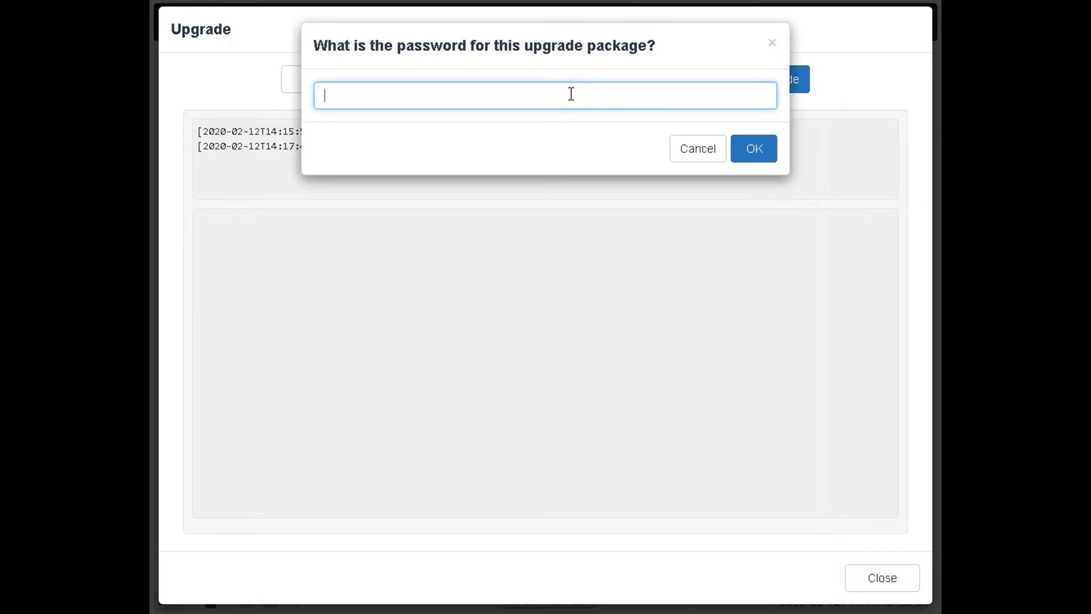
text(password)
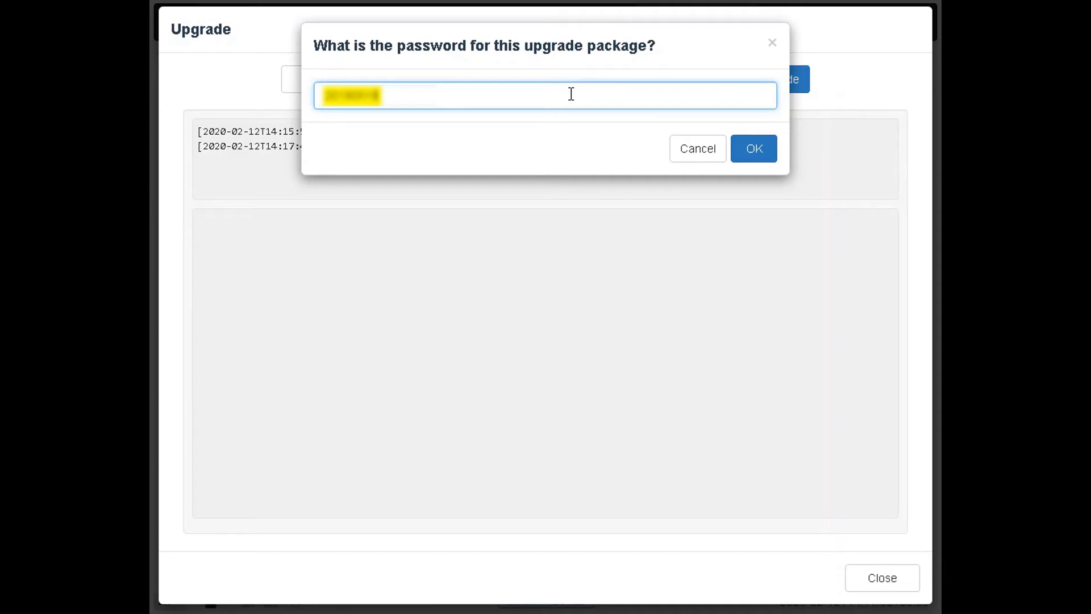
click(754, 148)
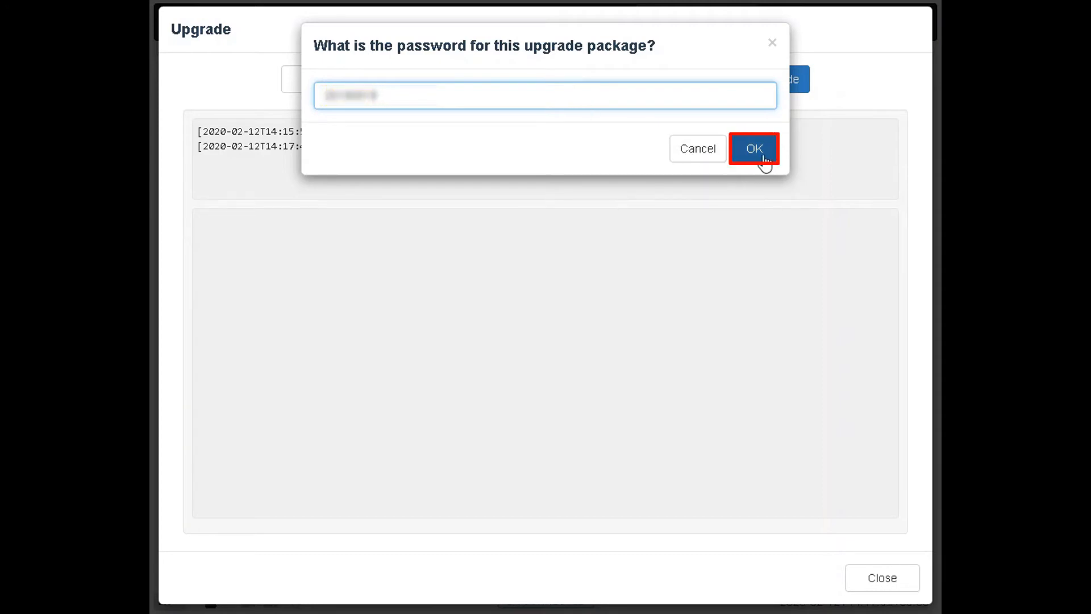
click(754, 149)
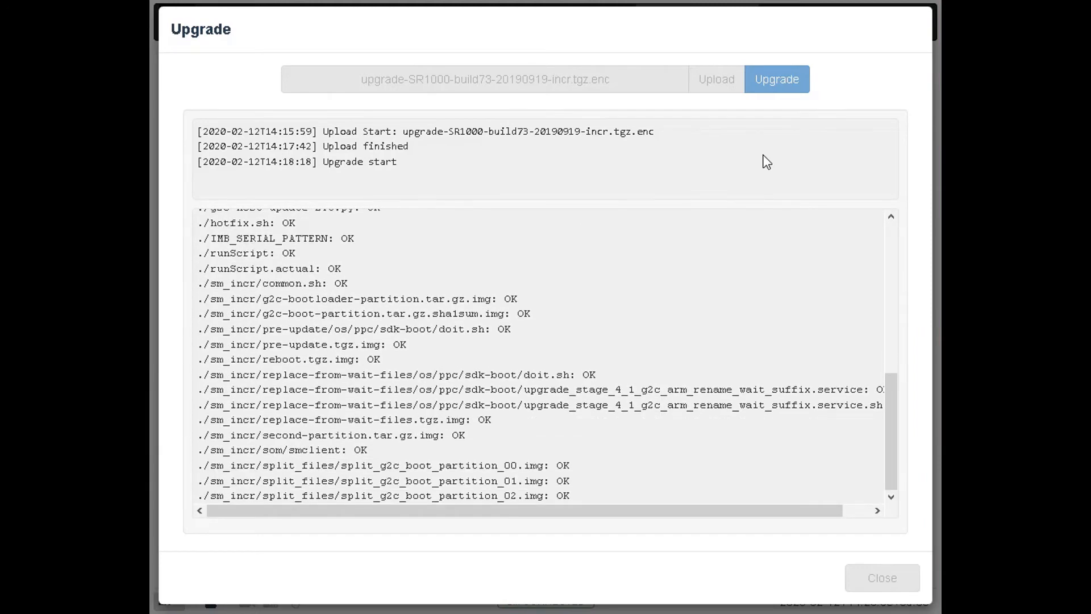
Scroll the log to 'Upgrade completed. Exiting.' and close the Upgrade dialog
scroll(down, 3)
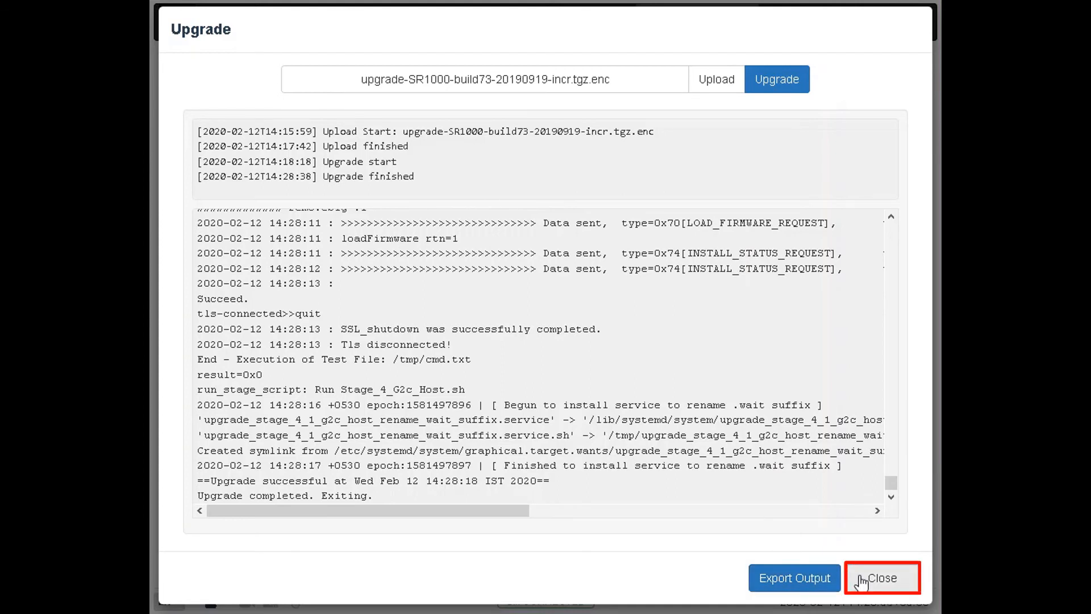
click(883, 577)
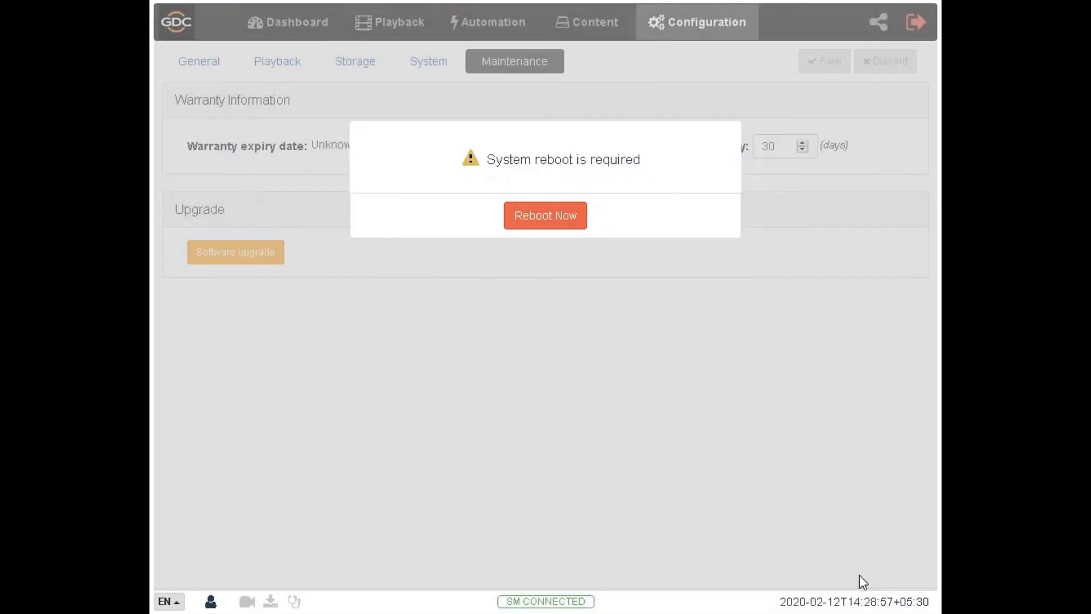
mouse_move(588, 233)
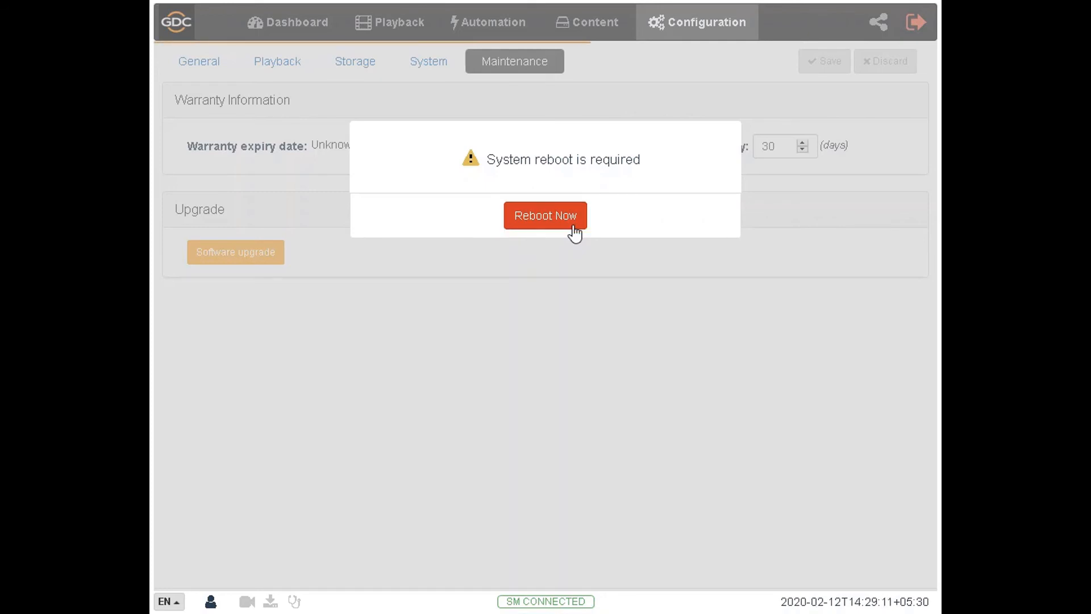
Choose Reboot Now at the 'System reboot is required' prompt
click(546, 216)
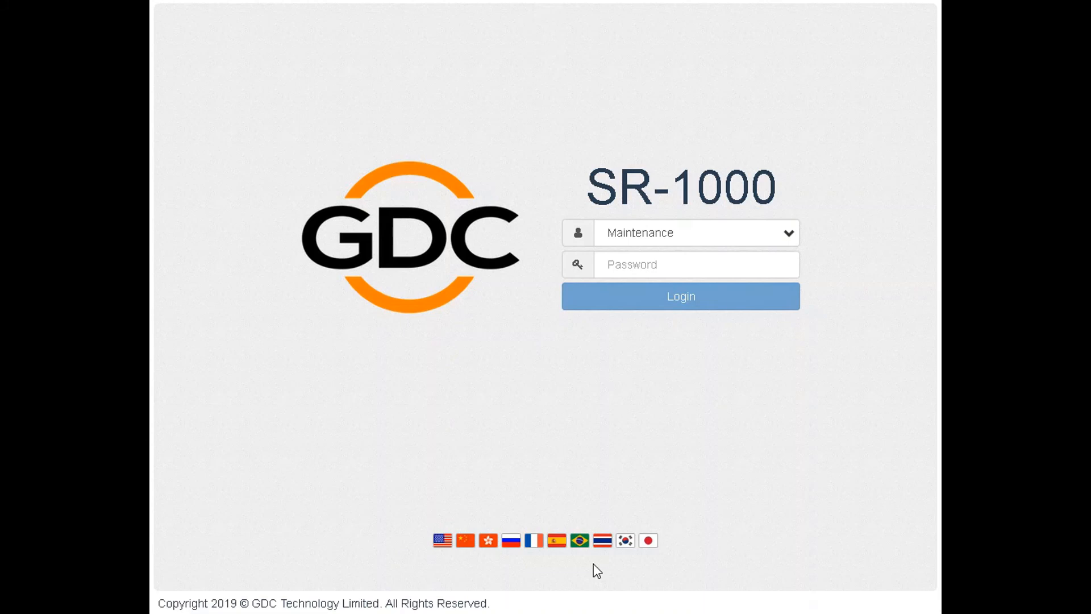
mouse_move(625, 557)
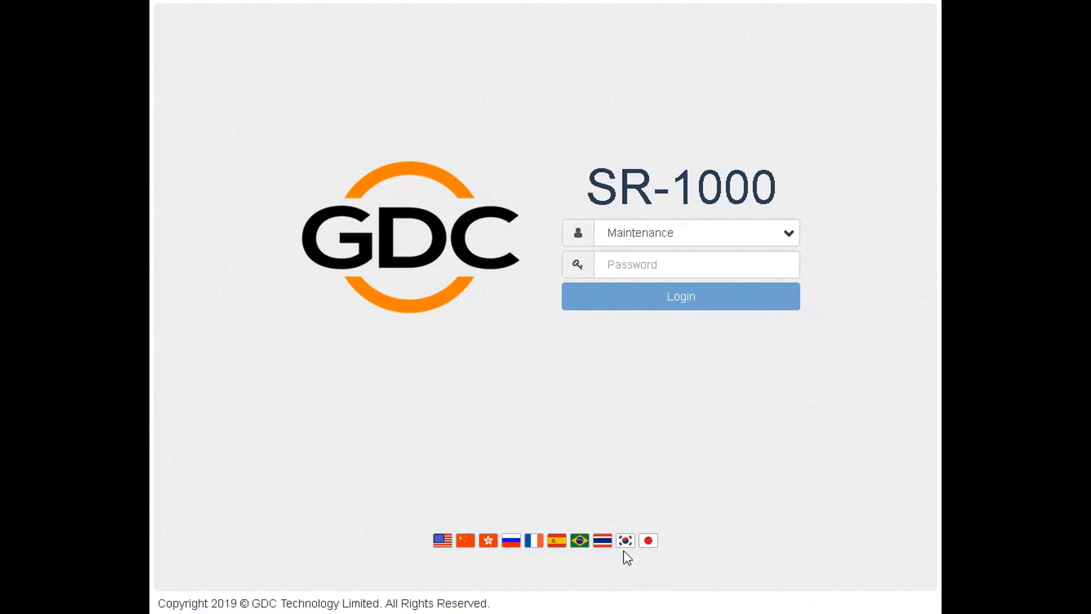
mouse_move(749, 432)
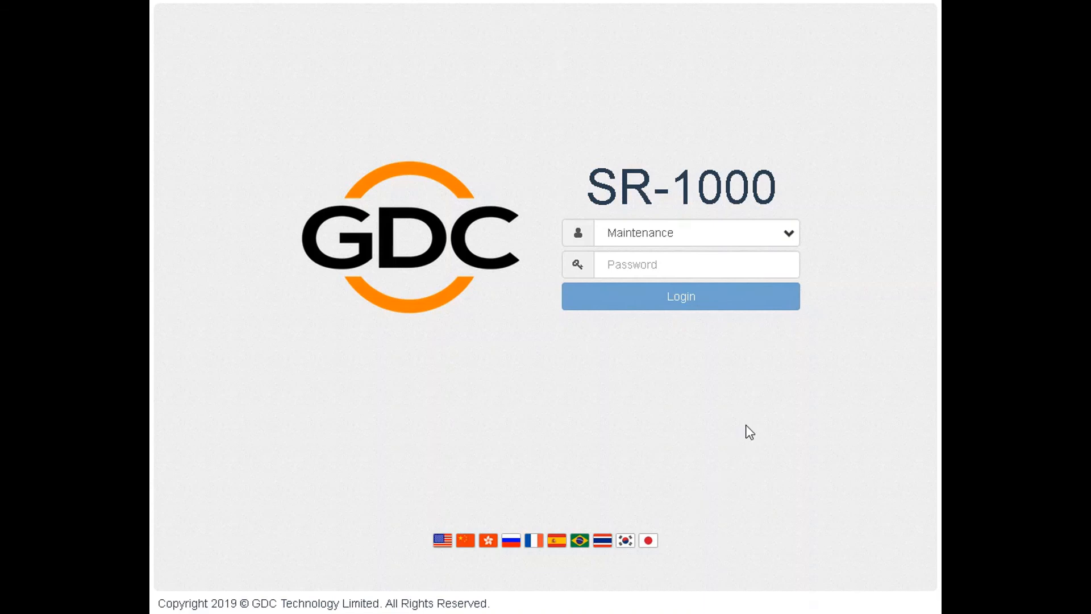
mouse_move(765, 259)
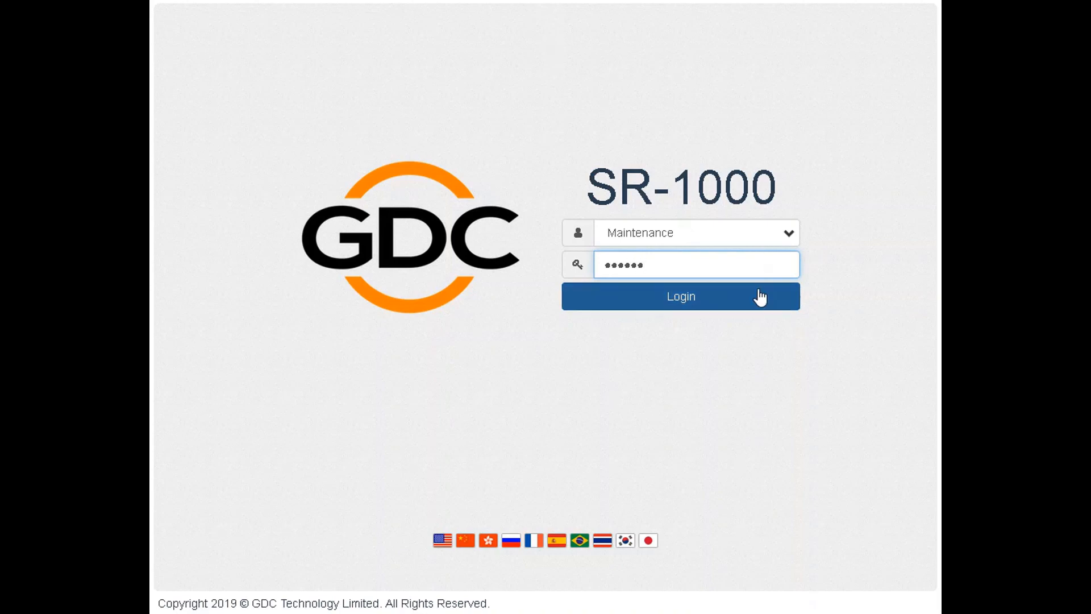
Log in as Maintenance to reach the dashboard showing Package Update 17.00-build73
click(681, 296)
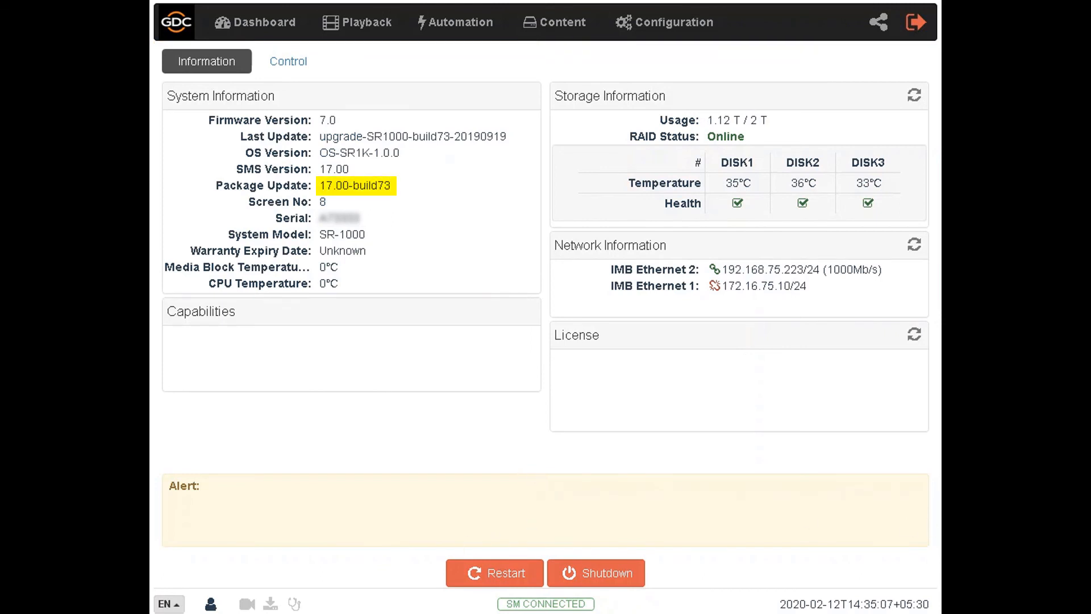
mouse_move(630, 182)
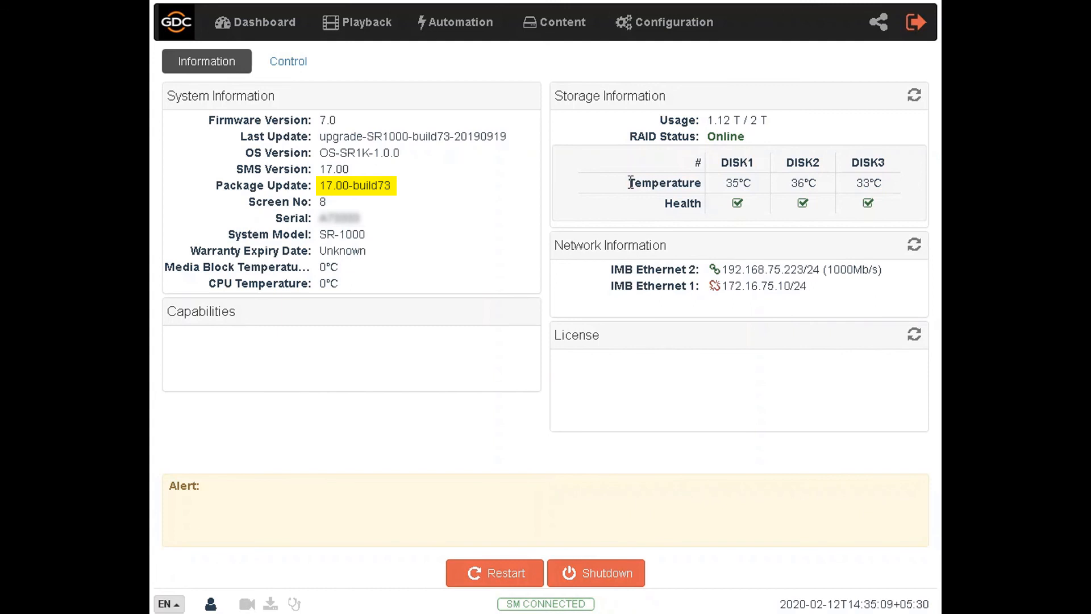